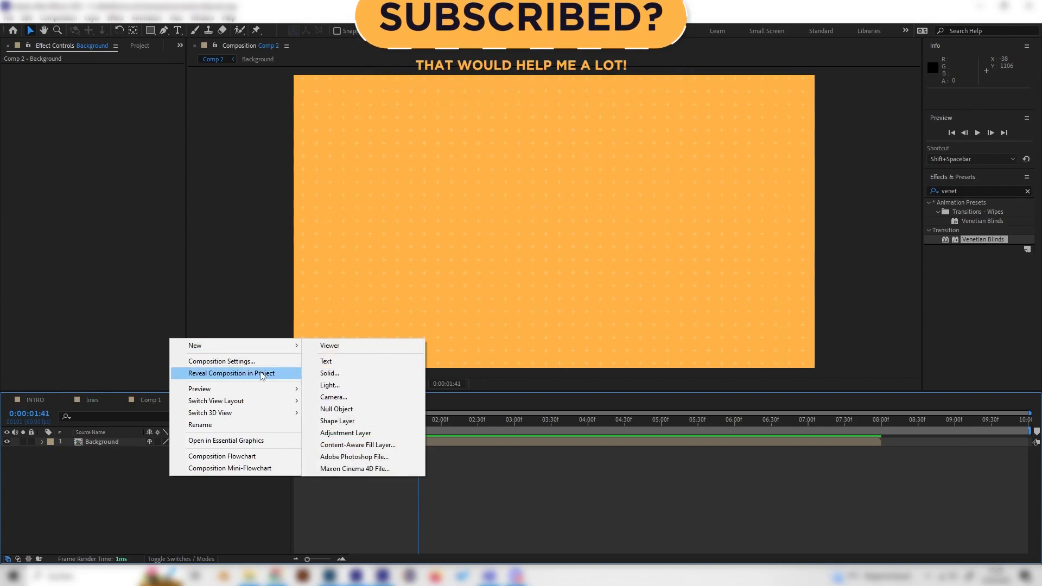
Step: Create a new shape layer and pen-draw a long curved path across the orange background
{"action": "left_click", "coordinate": [337, 420]}
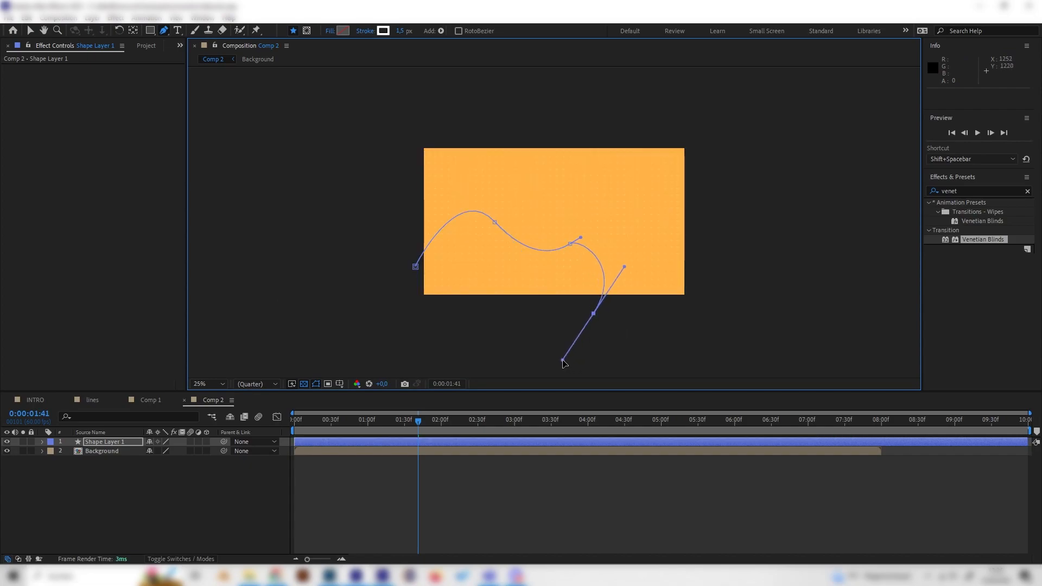
{"action": "left_click", "coordinate": [207, 384]}
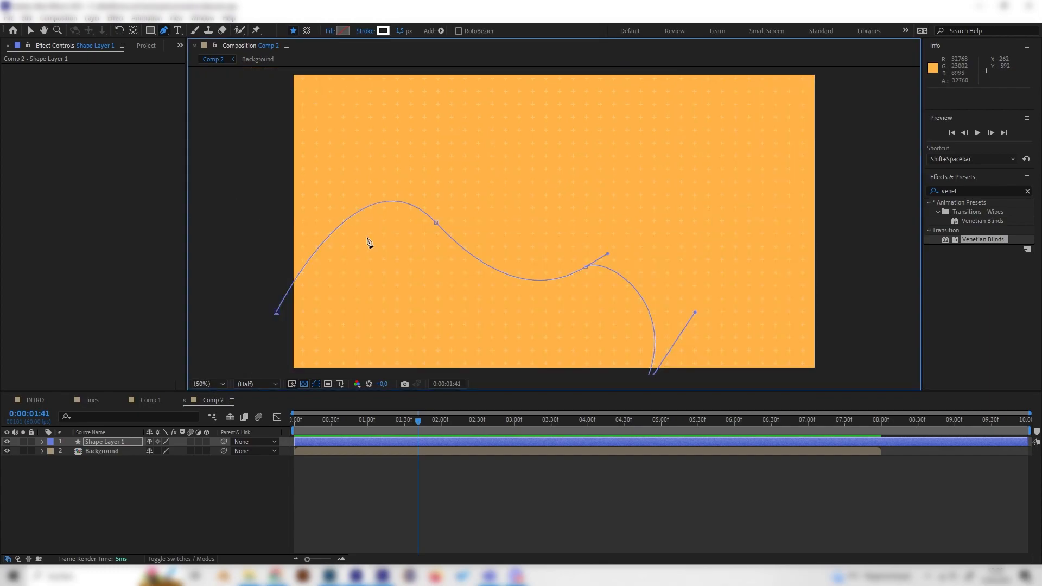
Step: Set Shape 1's Stroke 1 colour to black and its width to 30
{"action": "left_click", "coordinate": [41, 441]}
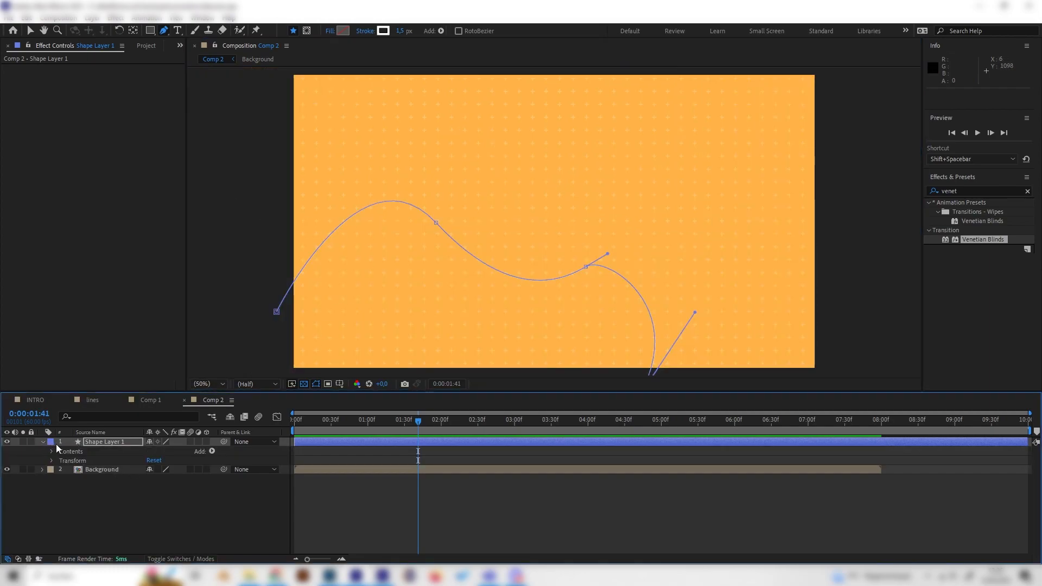
{"action": "left_click", "coordinate": [51, 451]}
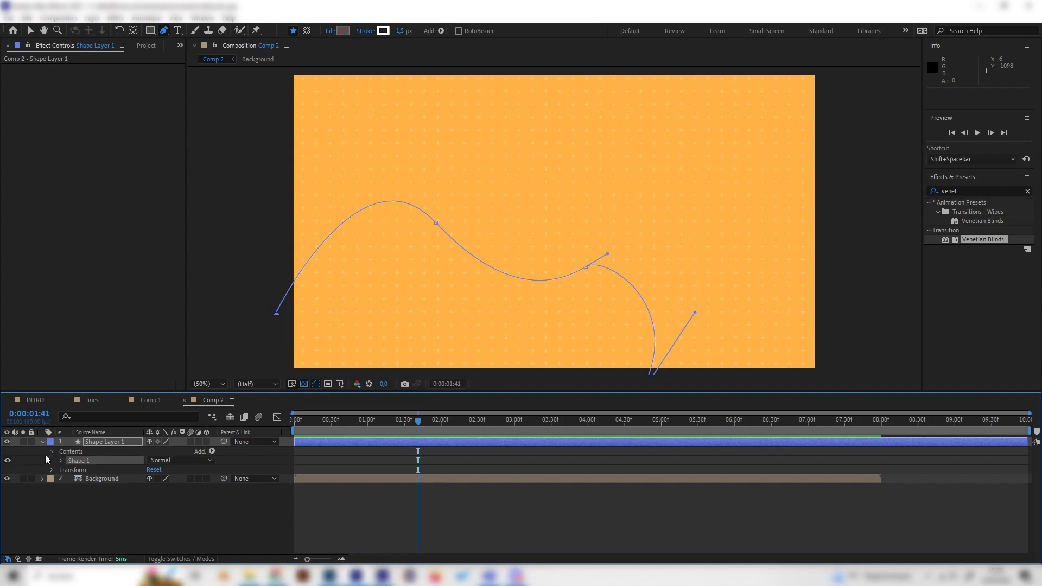
{"action": "left_click", "coordinate": [60, 461]}
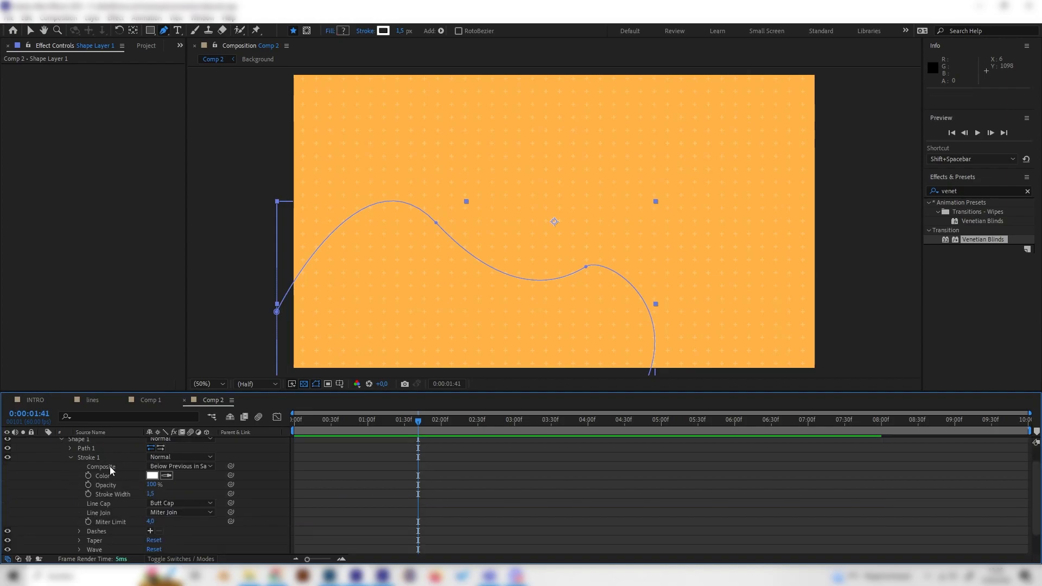
{"action": "left_click", "coordinate": [151, 475]}
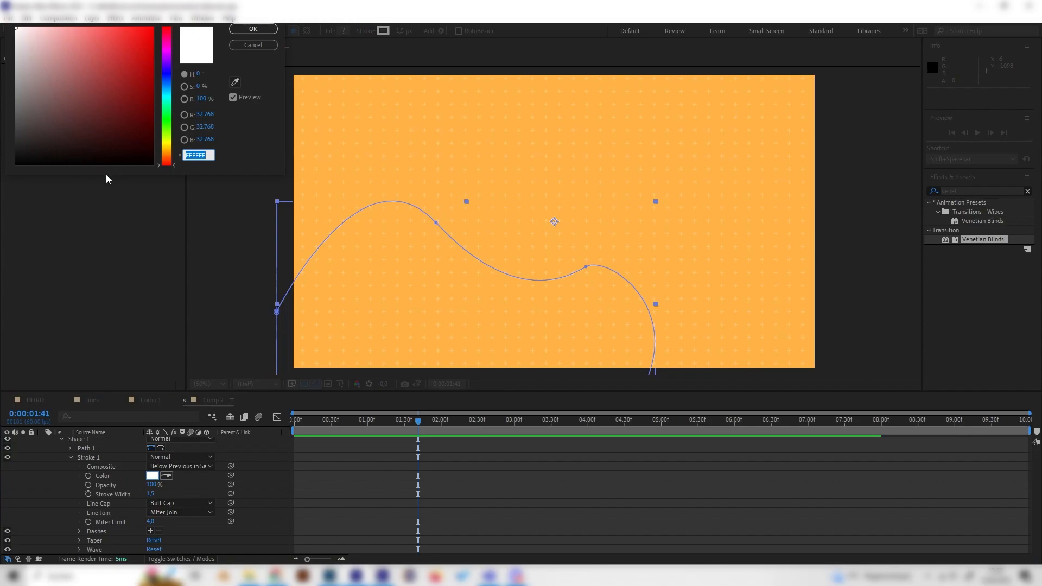
{"action": "left_click", "coordinate": [16, 163]}
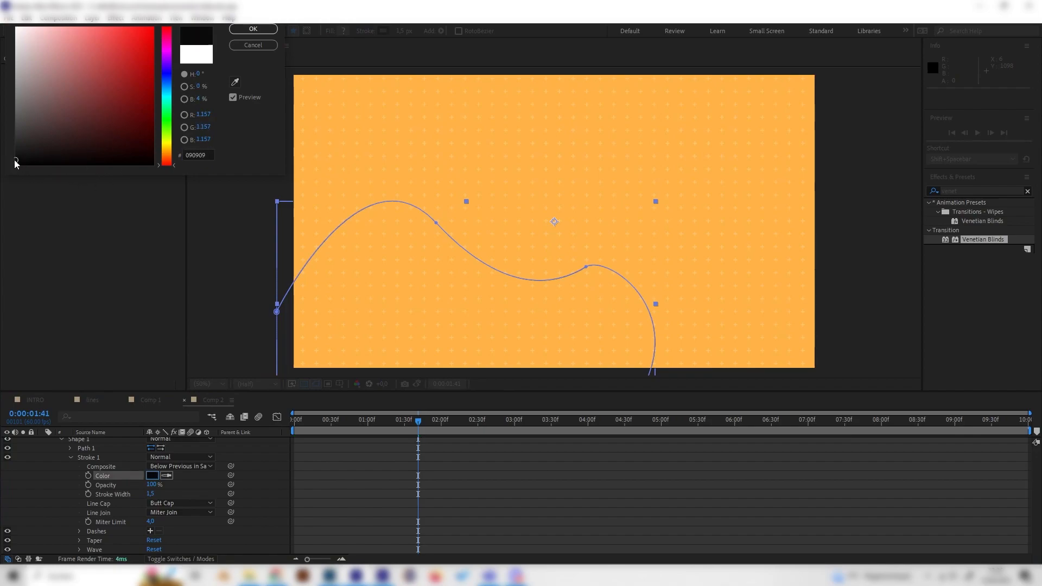
{"action": "left_click", "coordinate": [253, 29]}
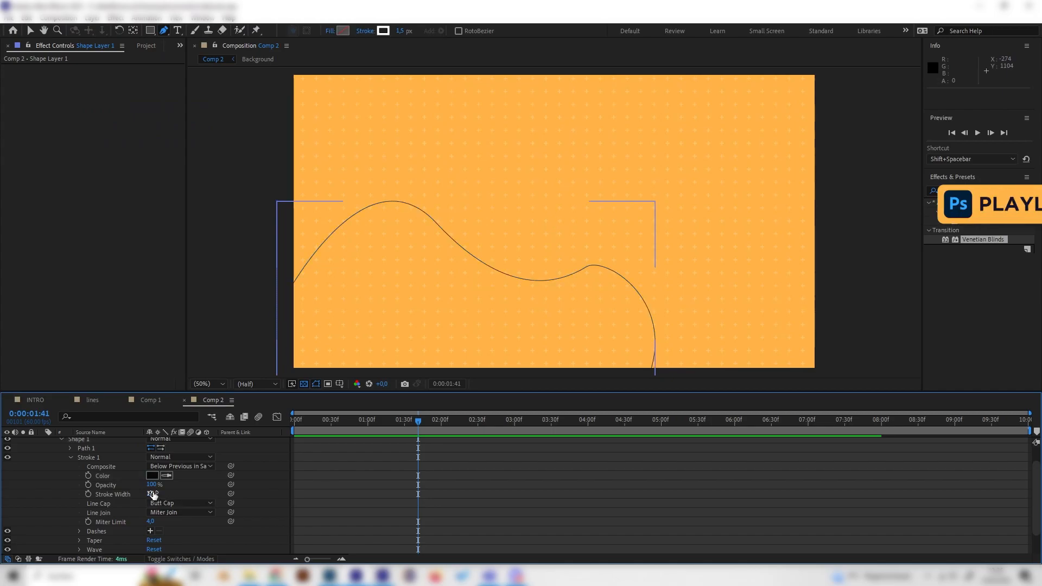
{"action": "double_click", "coordinate": [153, 493]}
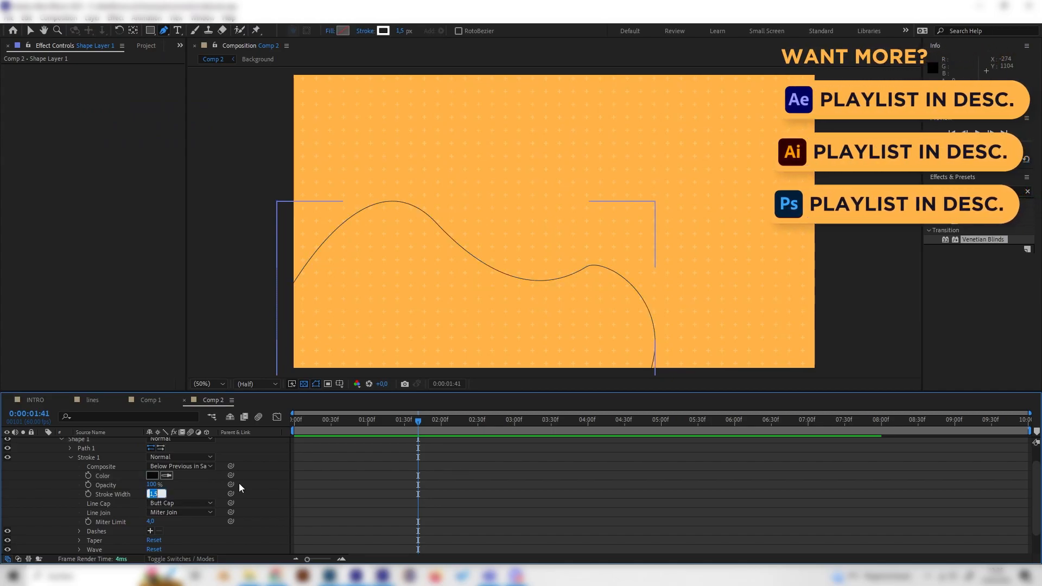
{"action": "type", "text": "30,0"}
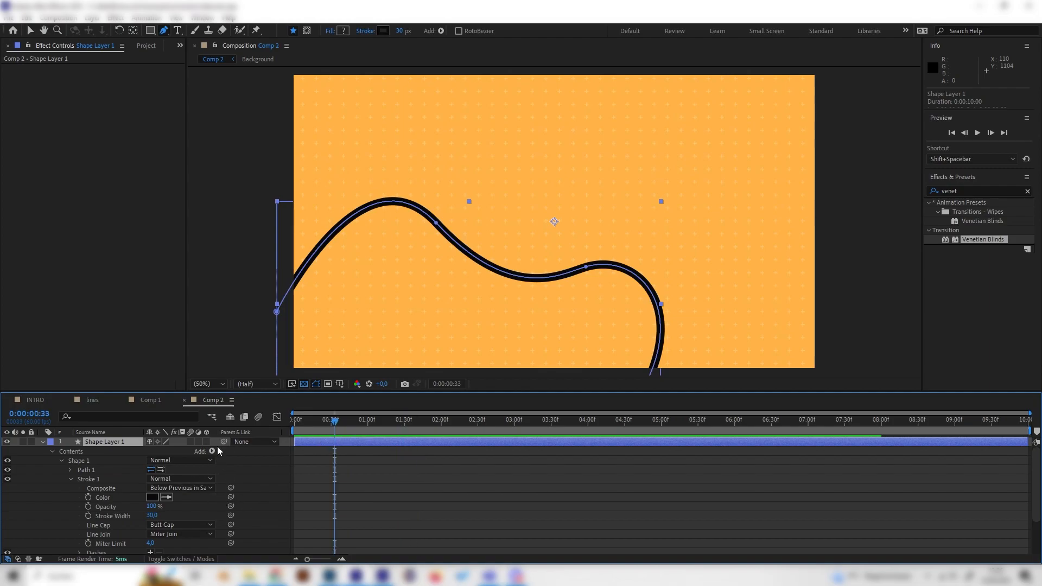
Step: Add Trim Paths, keyframe End and Start from 0% to 100%, and delay the Start keyframes
{"action": "left_click", "coordinate": [213, 451]}
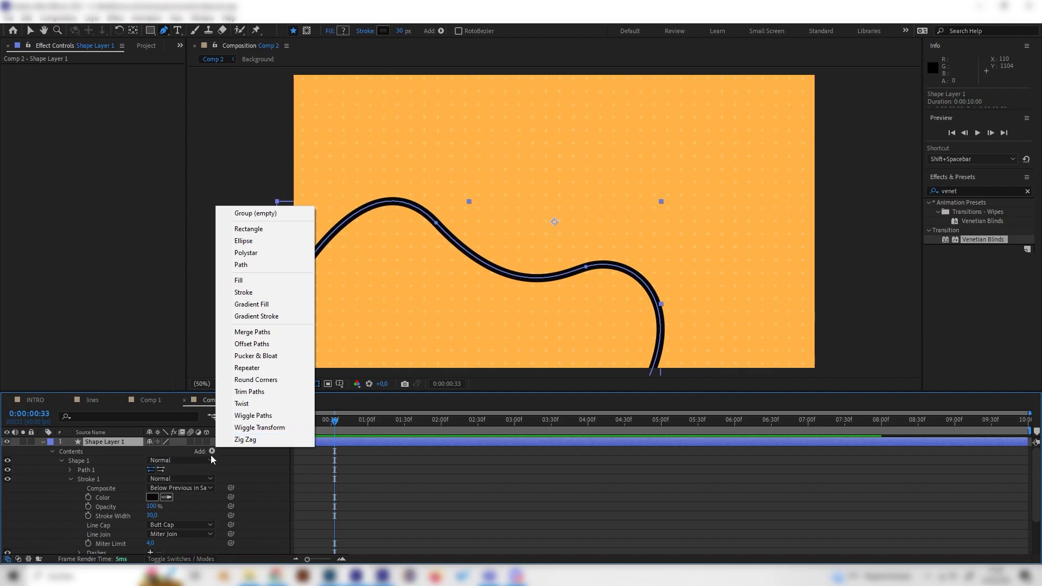
{"action": "left_click", "coordinate": [249, 391]}
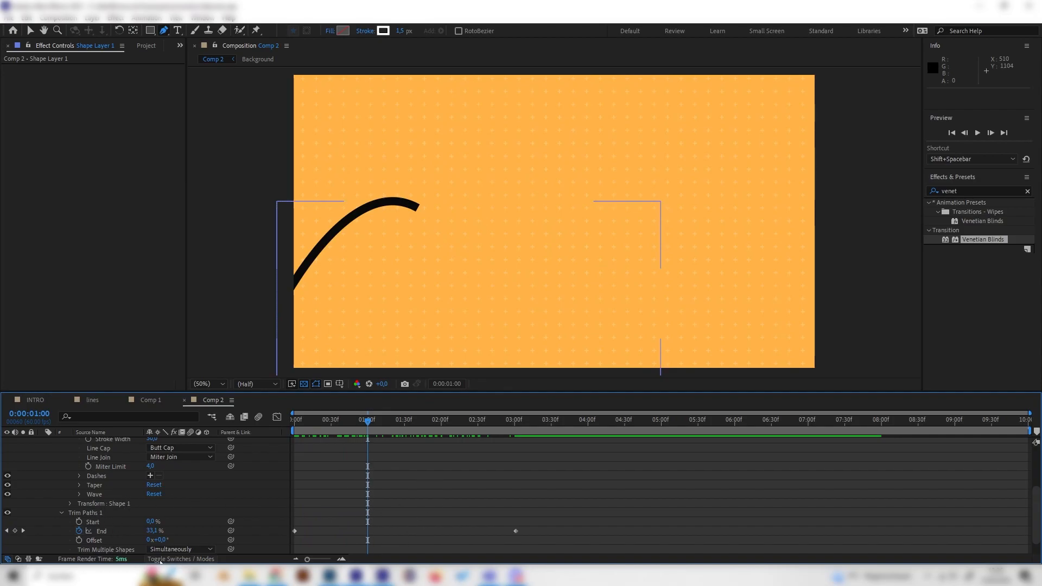
{"action": "double_click", "coordinate": [154, 522]}
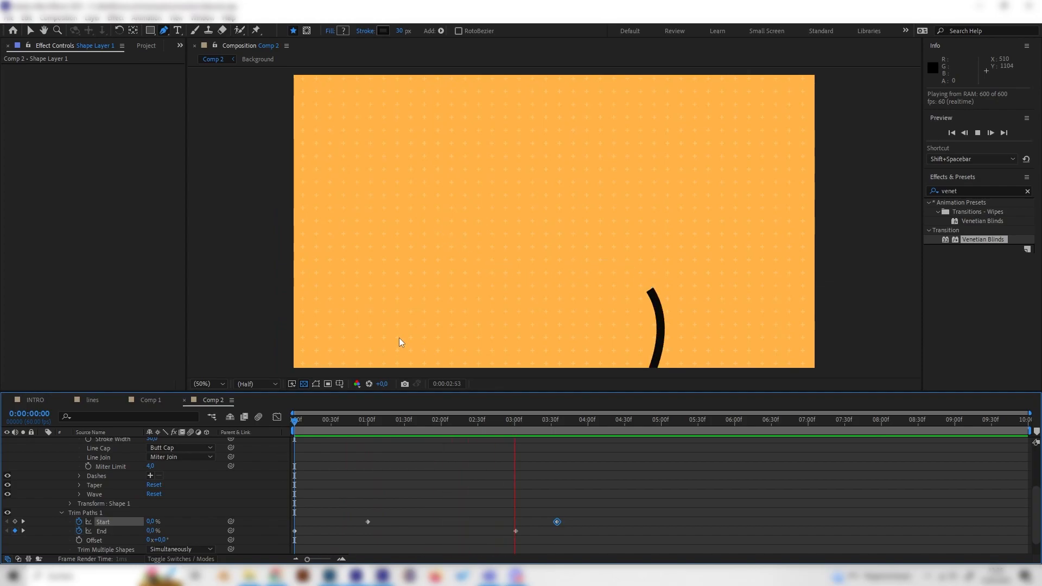
{"action": "left_click", "coordinate": [358, 419]}
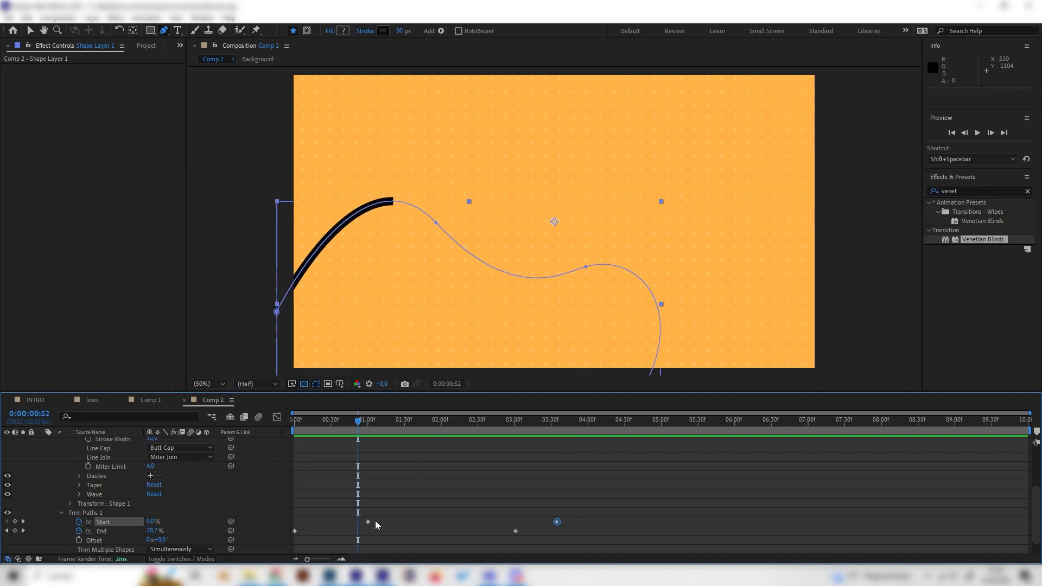
{"action": "left_click", "coordinate": [367, 522]}
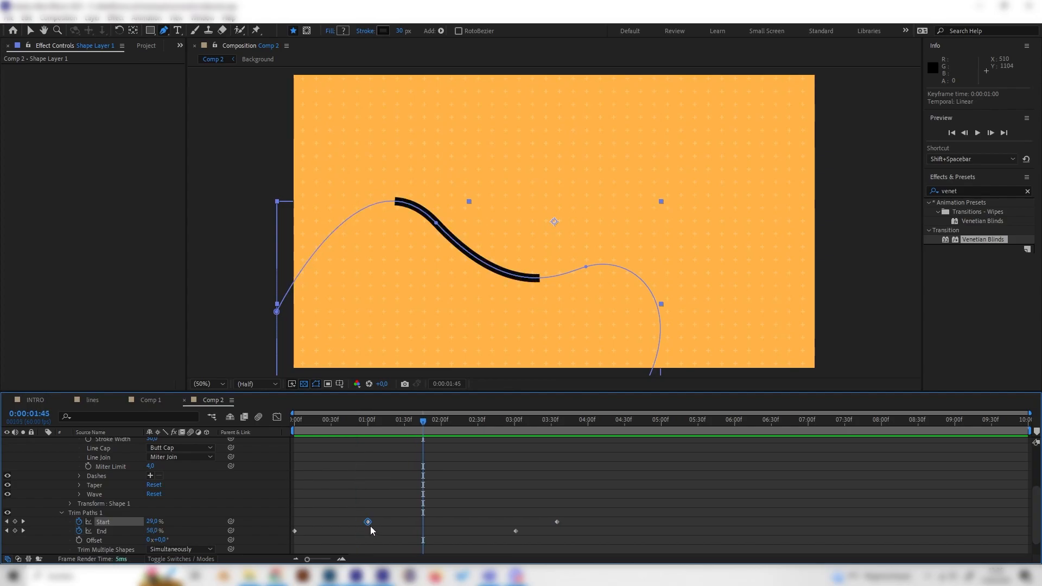
{"action": "left_click_drag", "start_coordinate": [367, 521], "coordinate": [407, 521]}
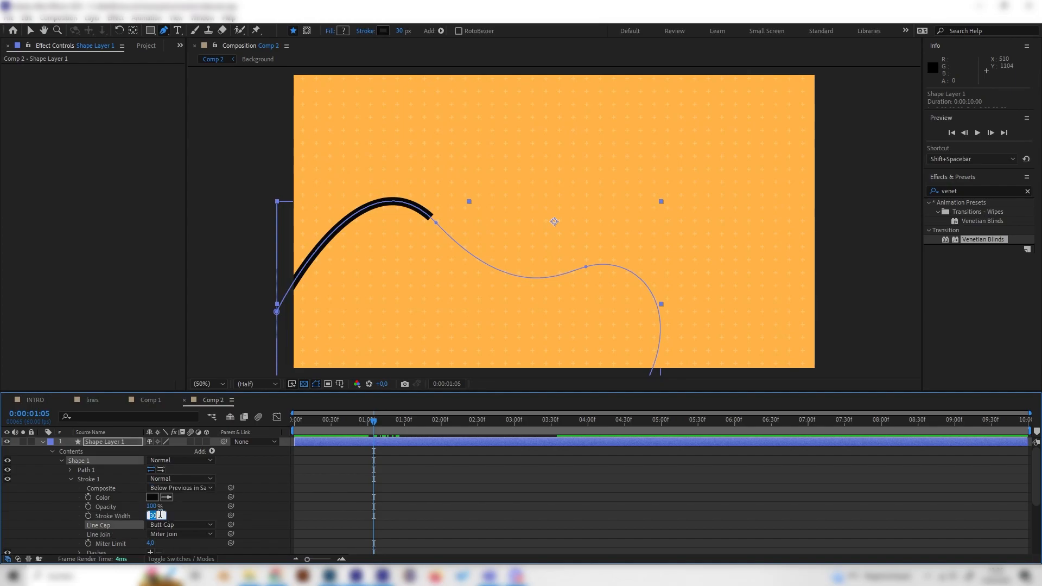
Step: Try stroke widths 10 and 40, then settle on 30 for the trimmed line
{"action": "type", "text": "10,0"}
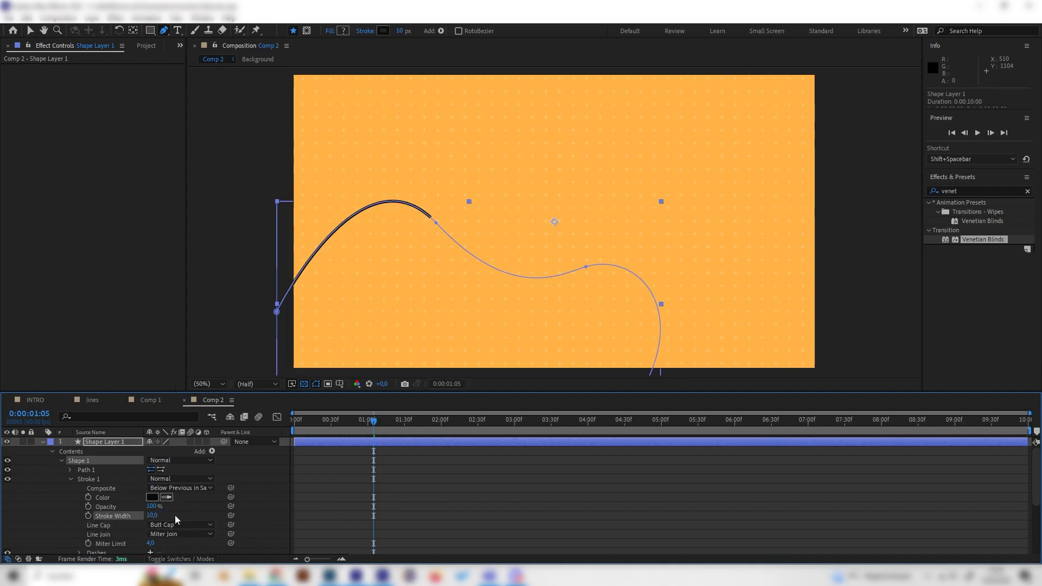
{"action": "type", "text": "40"}
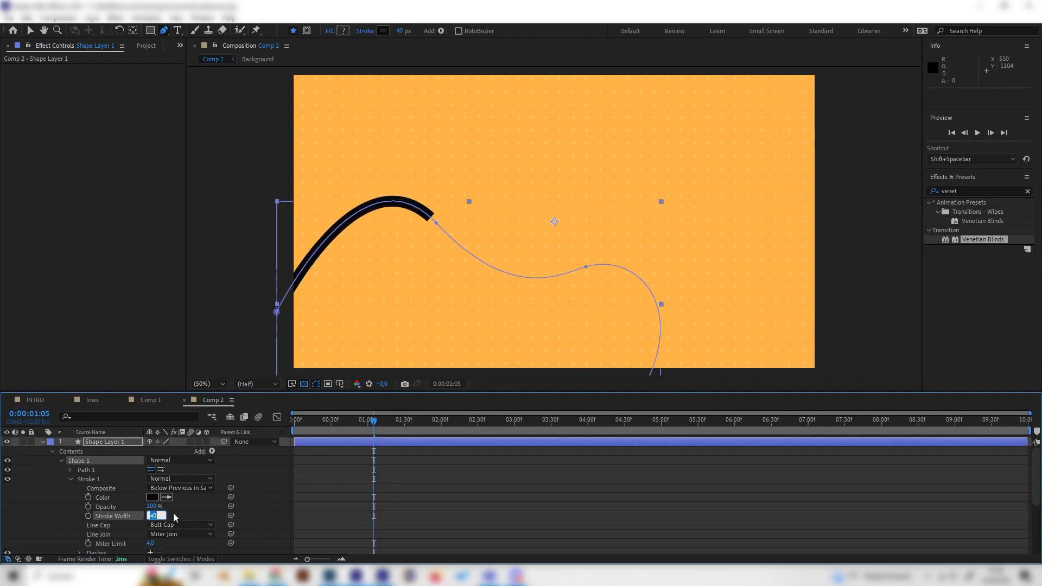
{"action": "type", "text": "30"}
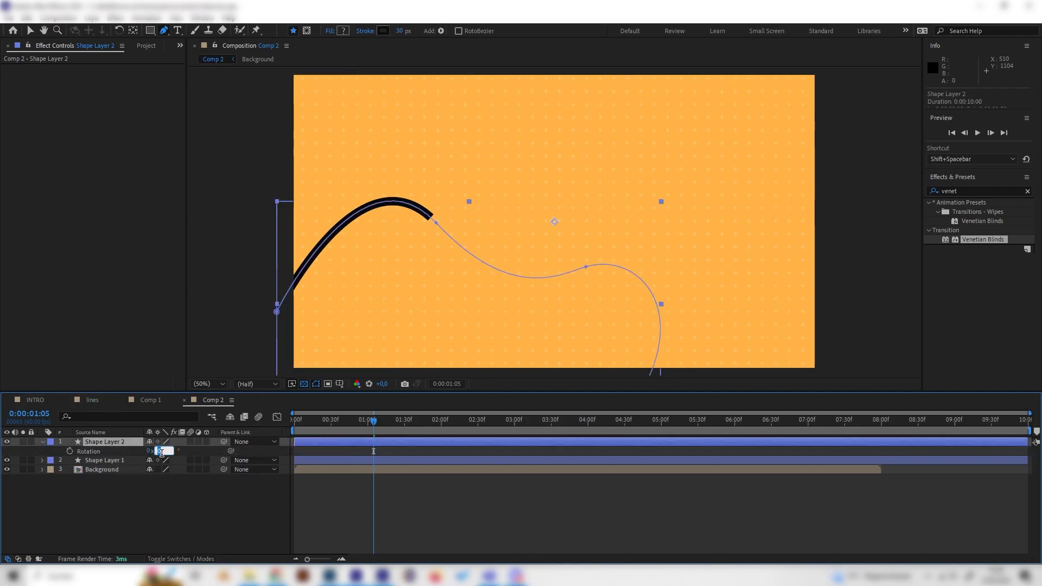
Step: Rotate the duplicated line layer to 180° and select it
{"action": "type", "text": "180,0°"}
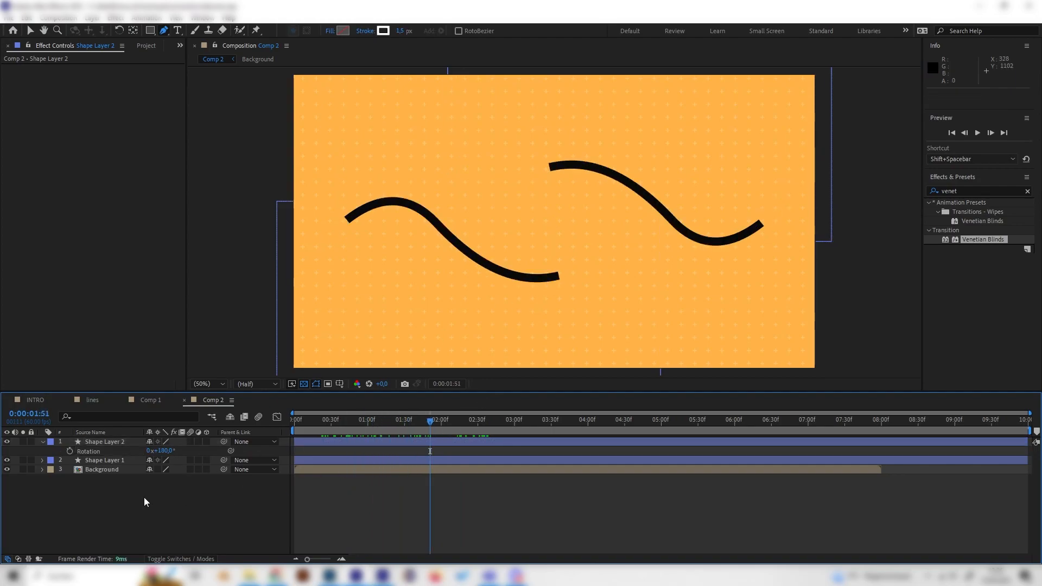
{"action": "left_click", "coordinate": [105, 441]}
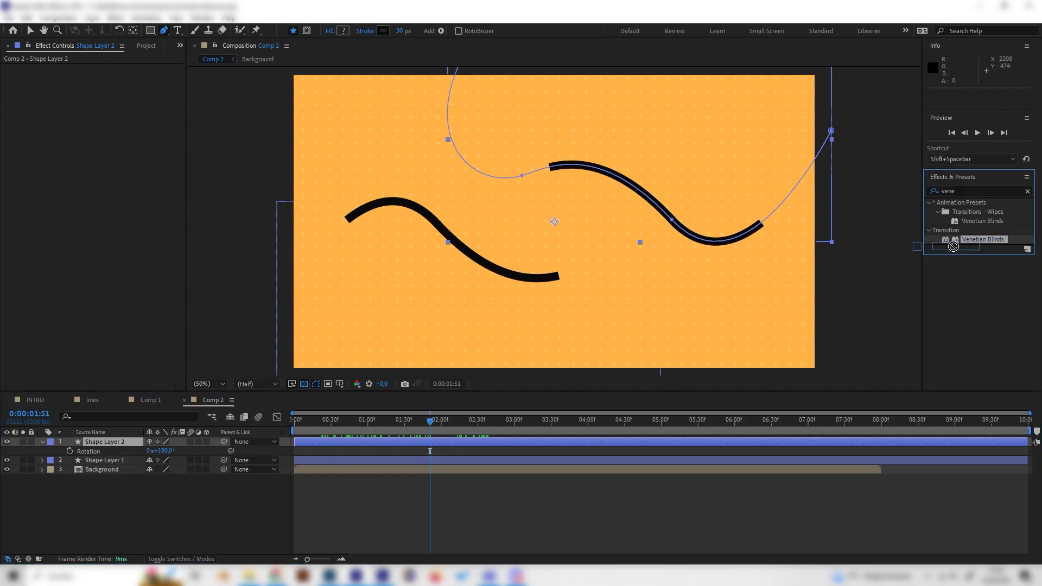
Step: Apply Venetian Blinds with 20% transition completion, width 31 and 30° direction
{"action": "double_click", "coordinate": [983, 239]}
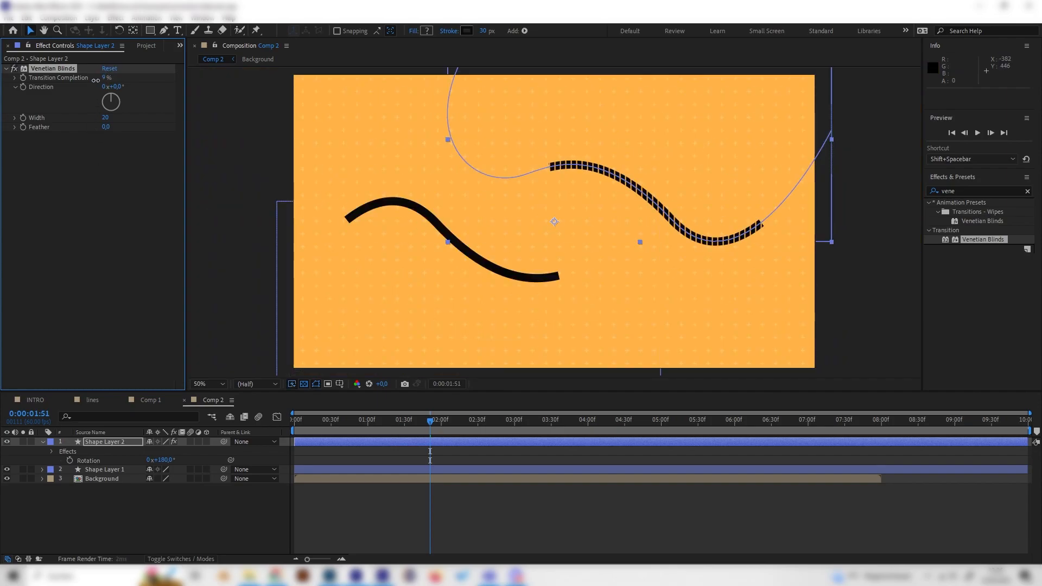
{"action": "left_click_drag", "start_coordinate": [107, 77], "coordinate": [103, 77]}
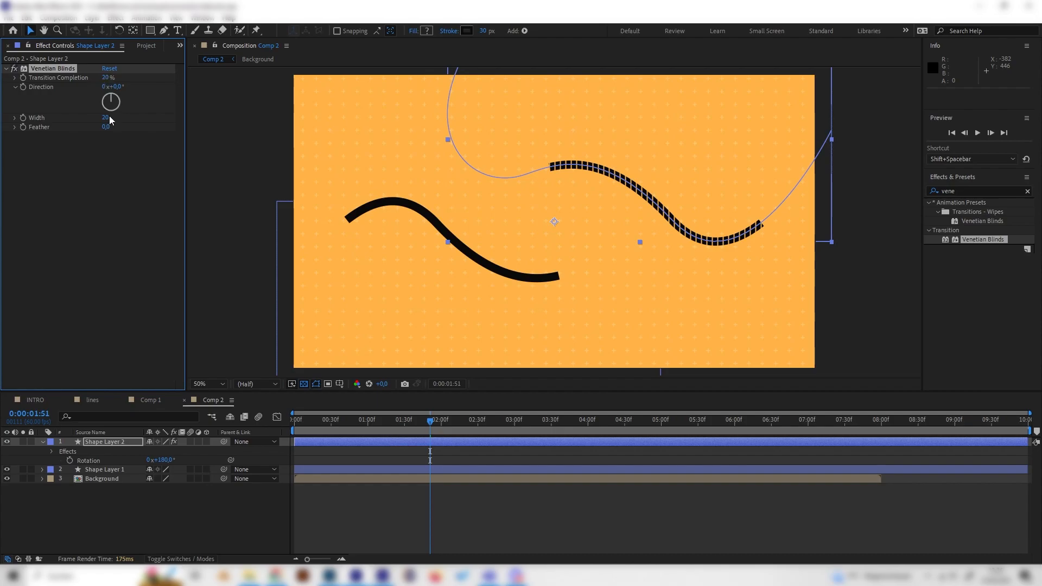
{"action": "left_click_drag", "start_coordinate": [105, 117], "coordinate": [113, 117]}
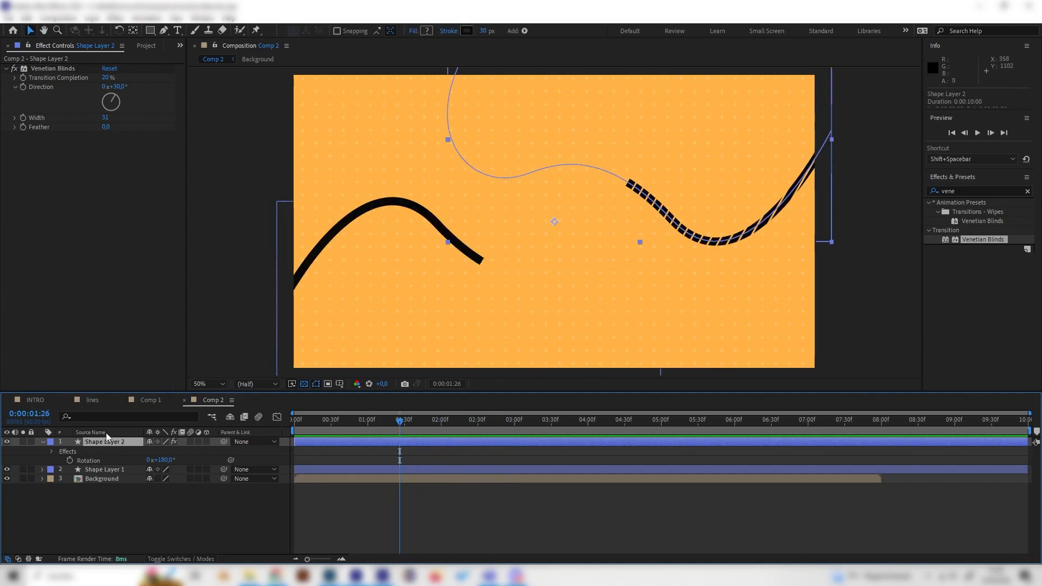
Step: Select Shape Layer 1, check Comp 1, return to Comp 2 and search 'rough'
{"action": "left_click", "coordinate": [104, 469]}
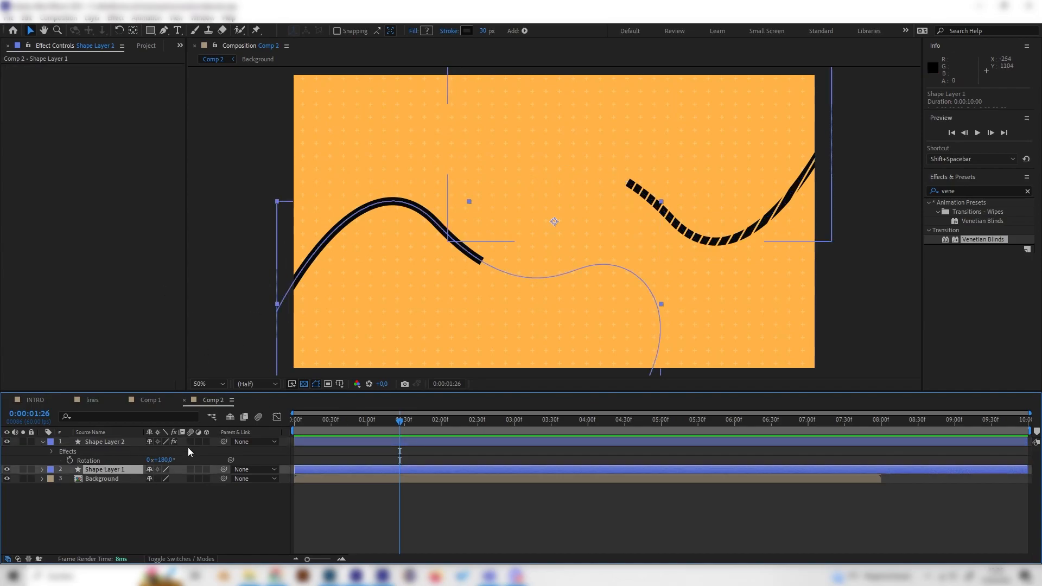
{"action": "left_click", "coordinate": [149, 399]}
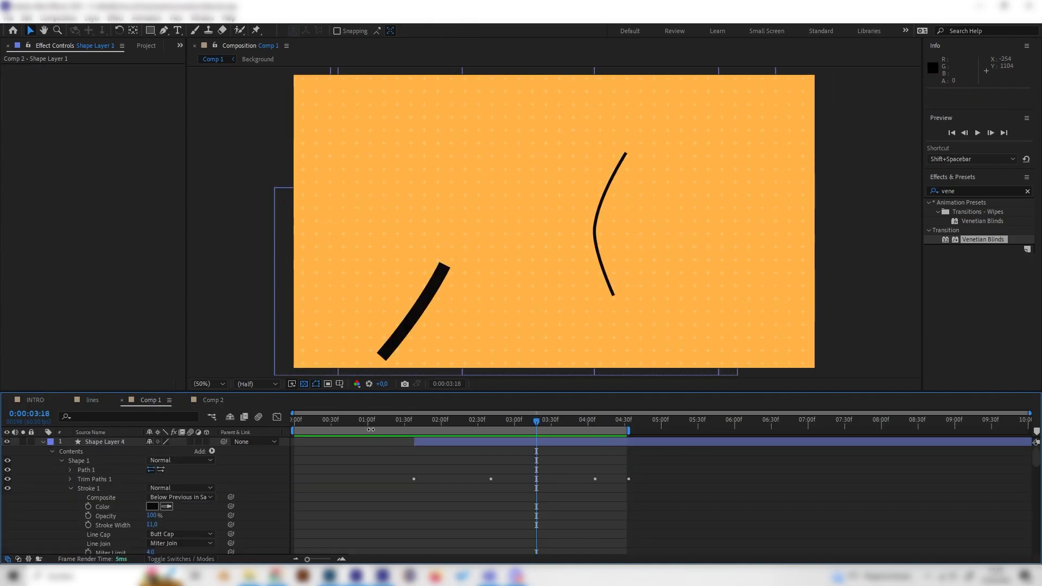
{"action": "left_click", "coordinate": [429, 420]}
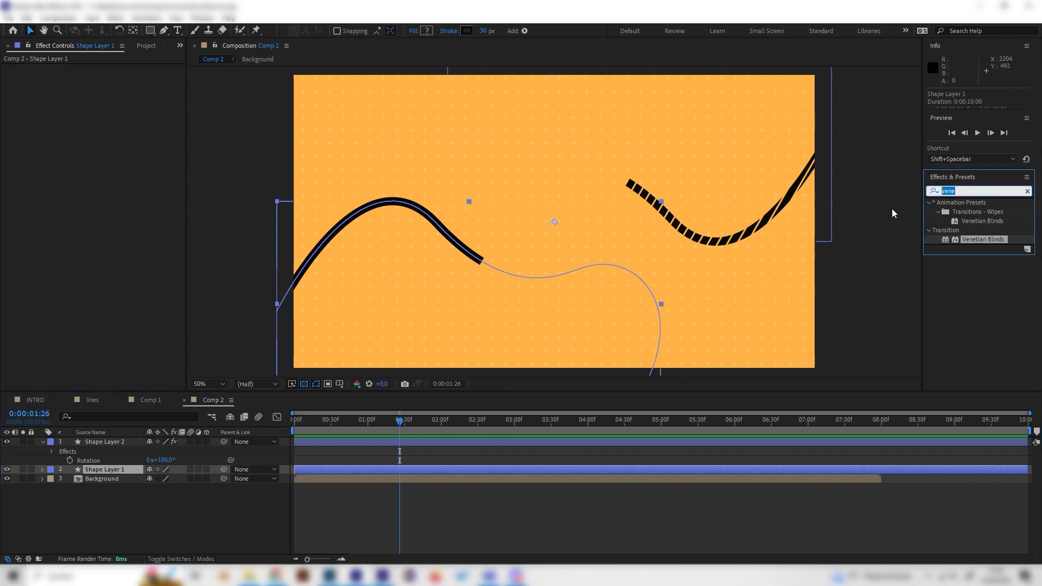
{"action": "type", "text": "rough"}
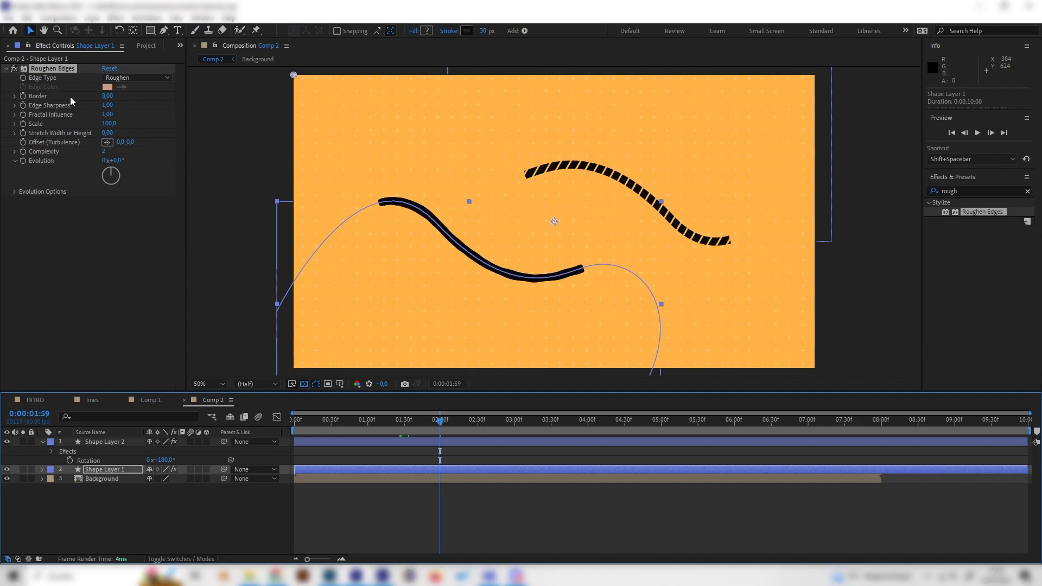
Step: Set Roughen Edges border 25 and sharpness 4, keyframe Evolution, and set Complexity 6
{"action": "left_click", "coordinate": [107, 96]}
{"action": "type", "text": "25"}
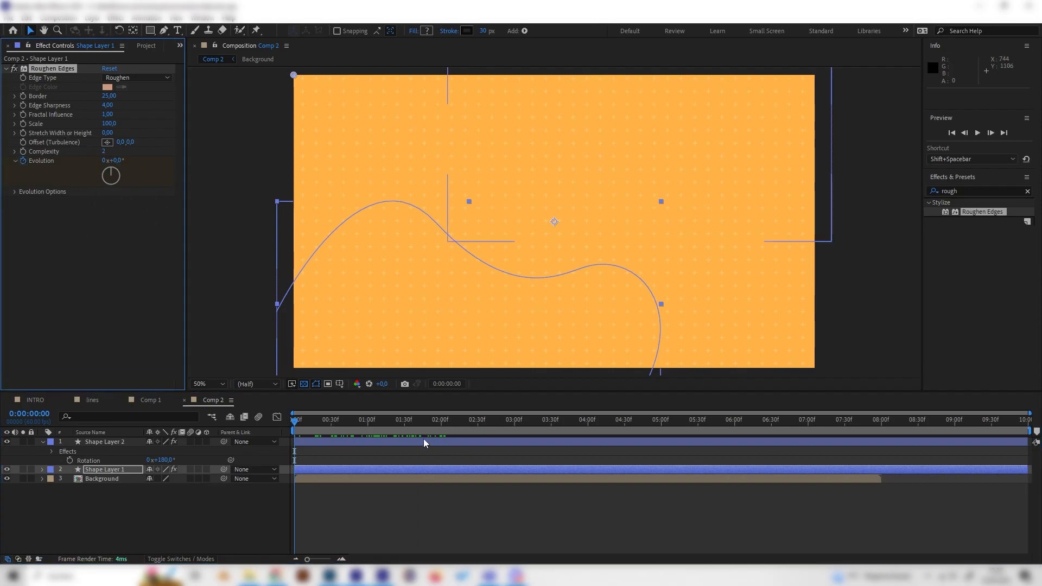
{"action": "left_click", "coordinate": [550, 419]}
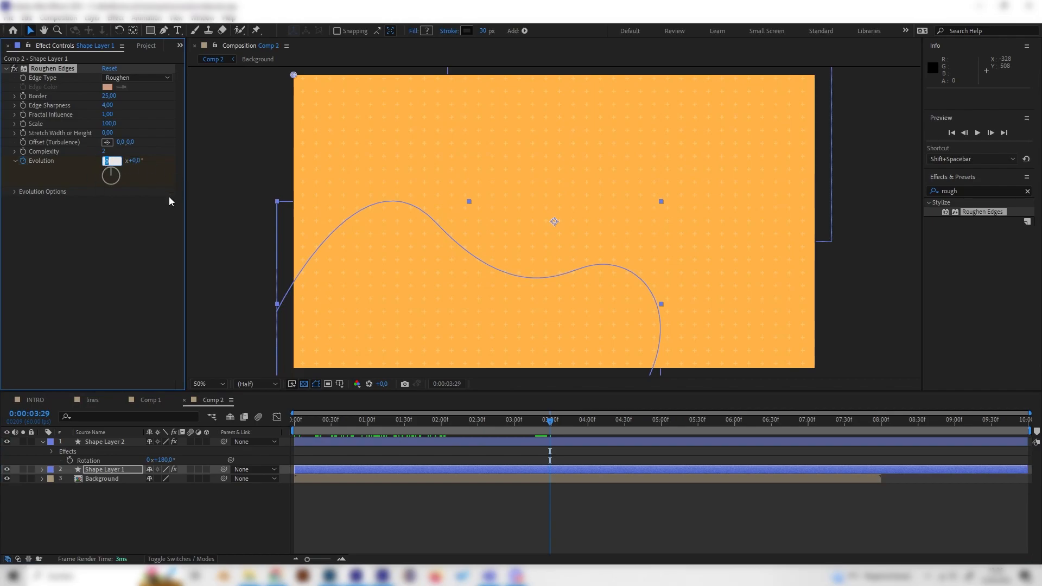
{"action": "type", "text": "268,7°"}
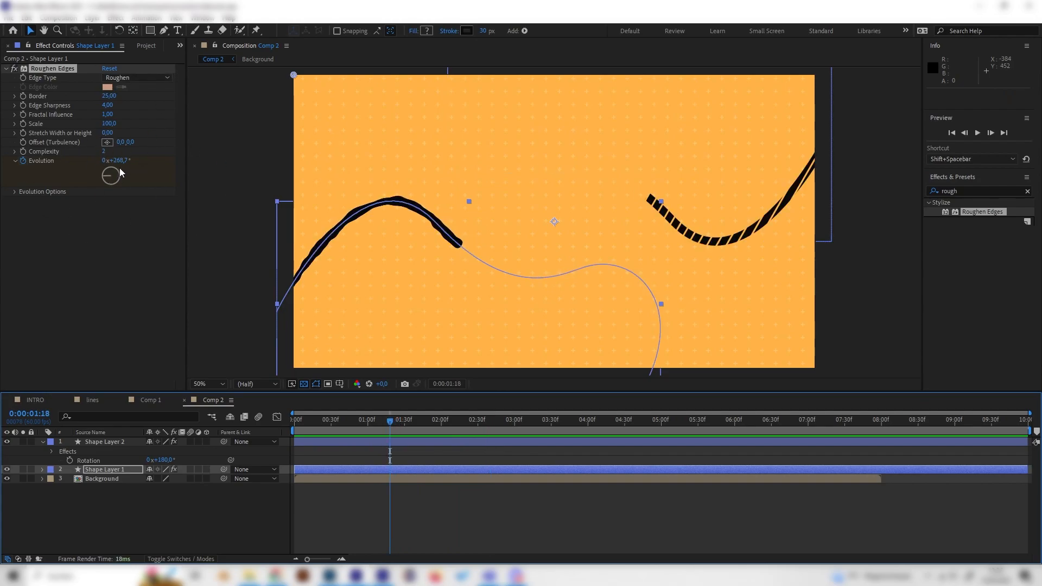
{"action": "left_click", "coordinate": [107, 152]}
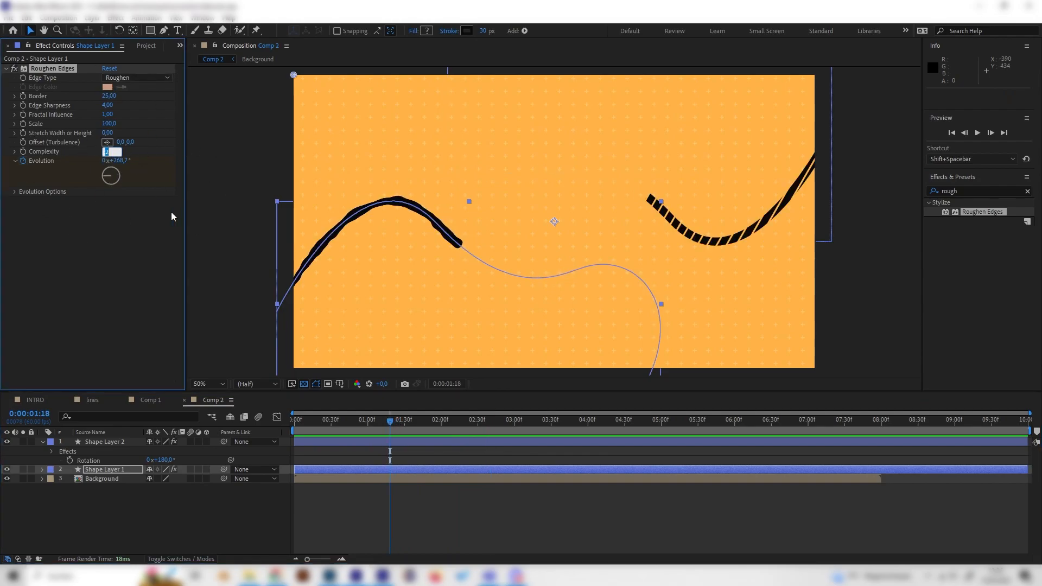
{"action": "type", "text": "6"}
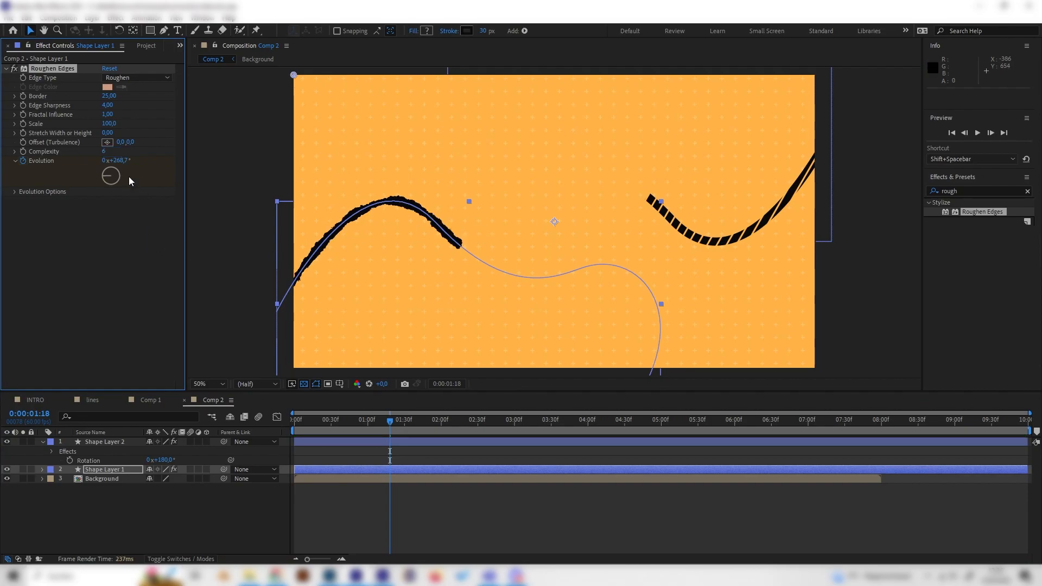